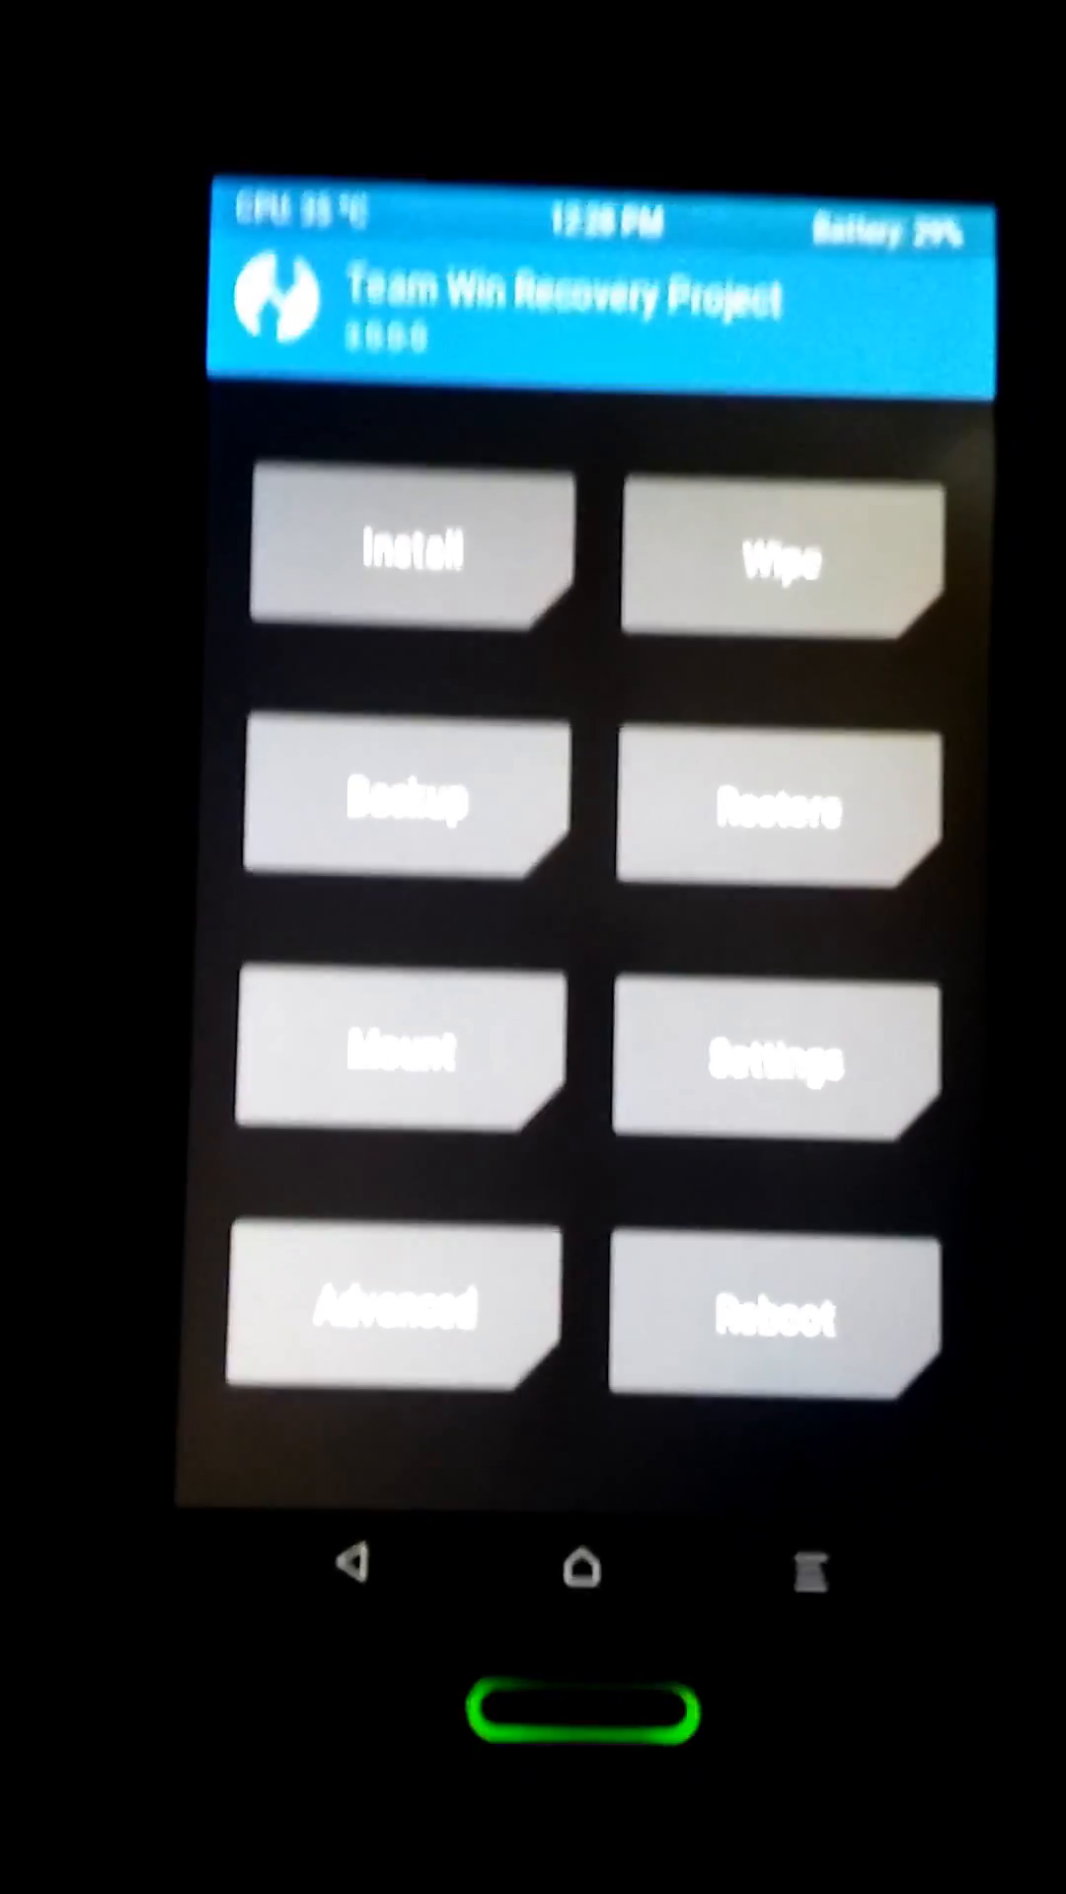
click(410, 556)
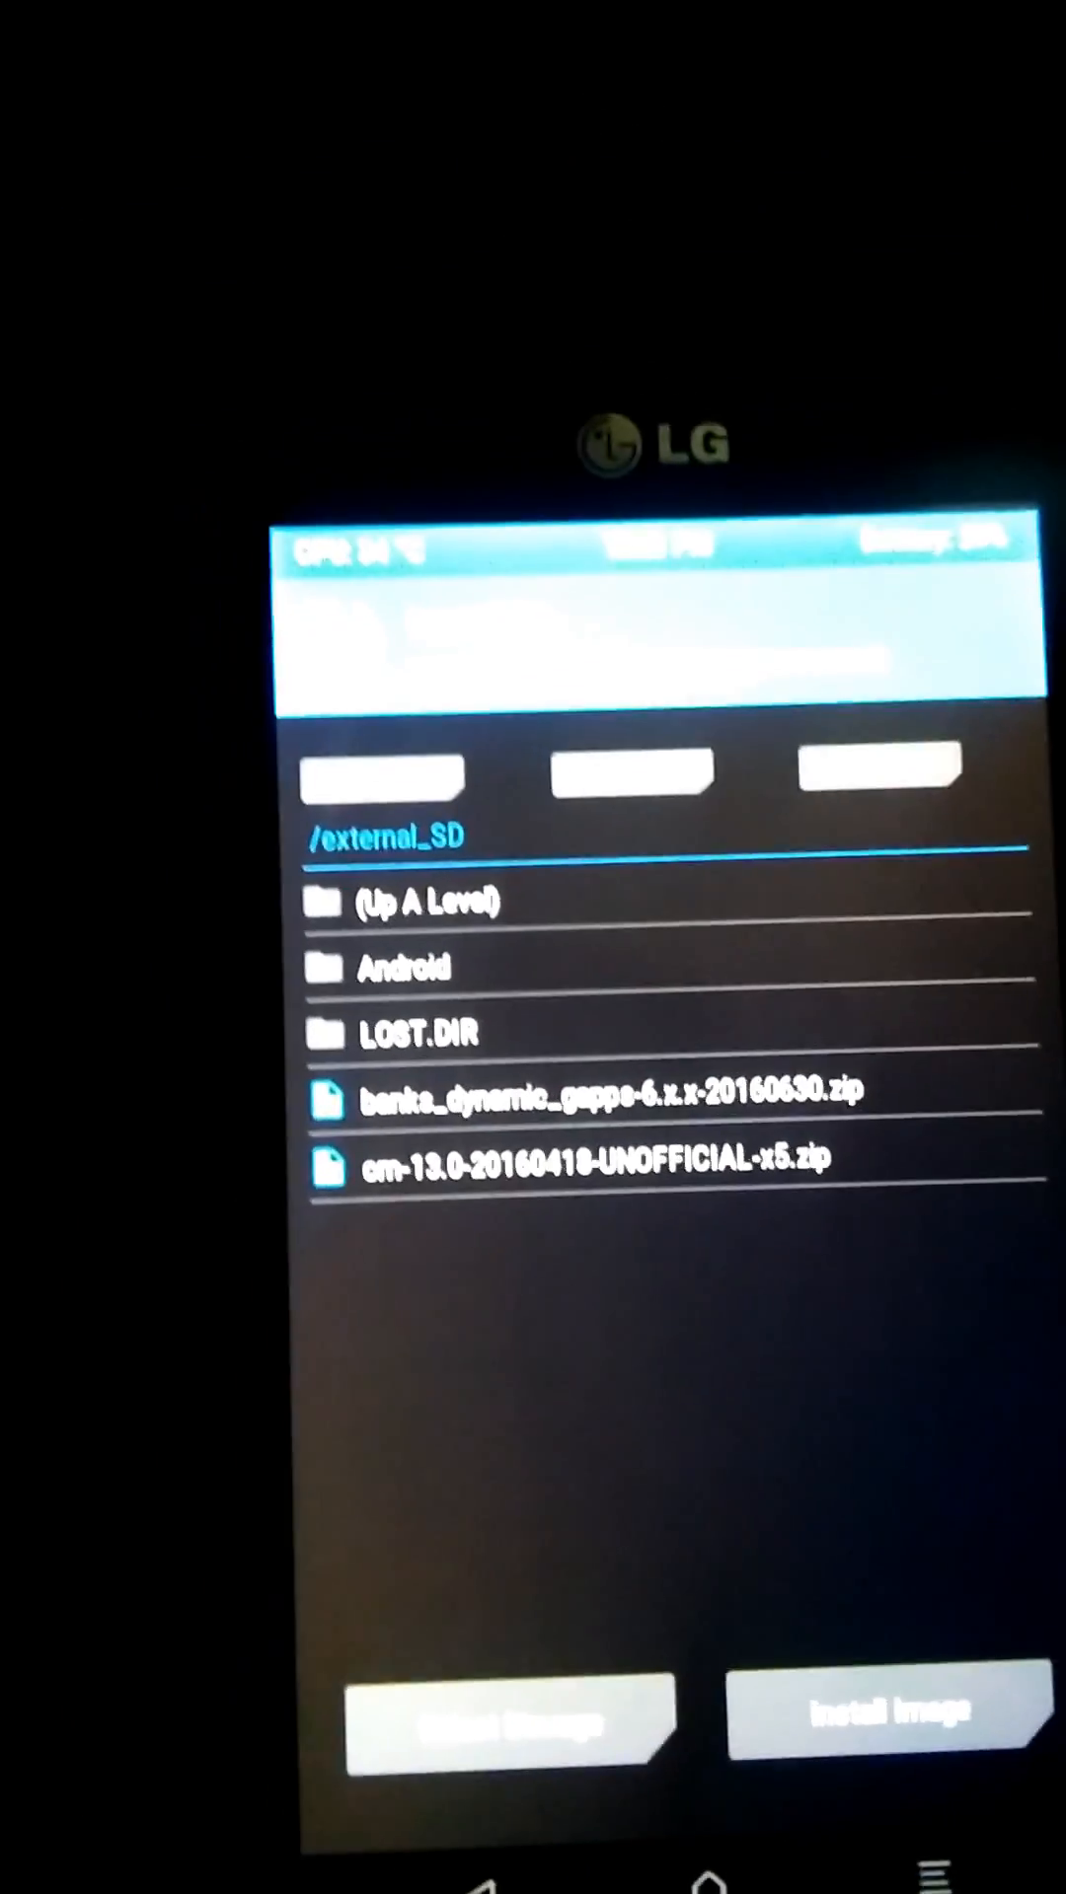
click(513, 1839)
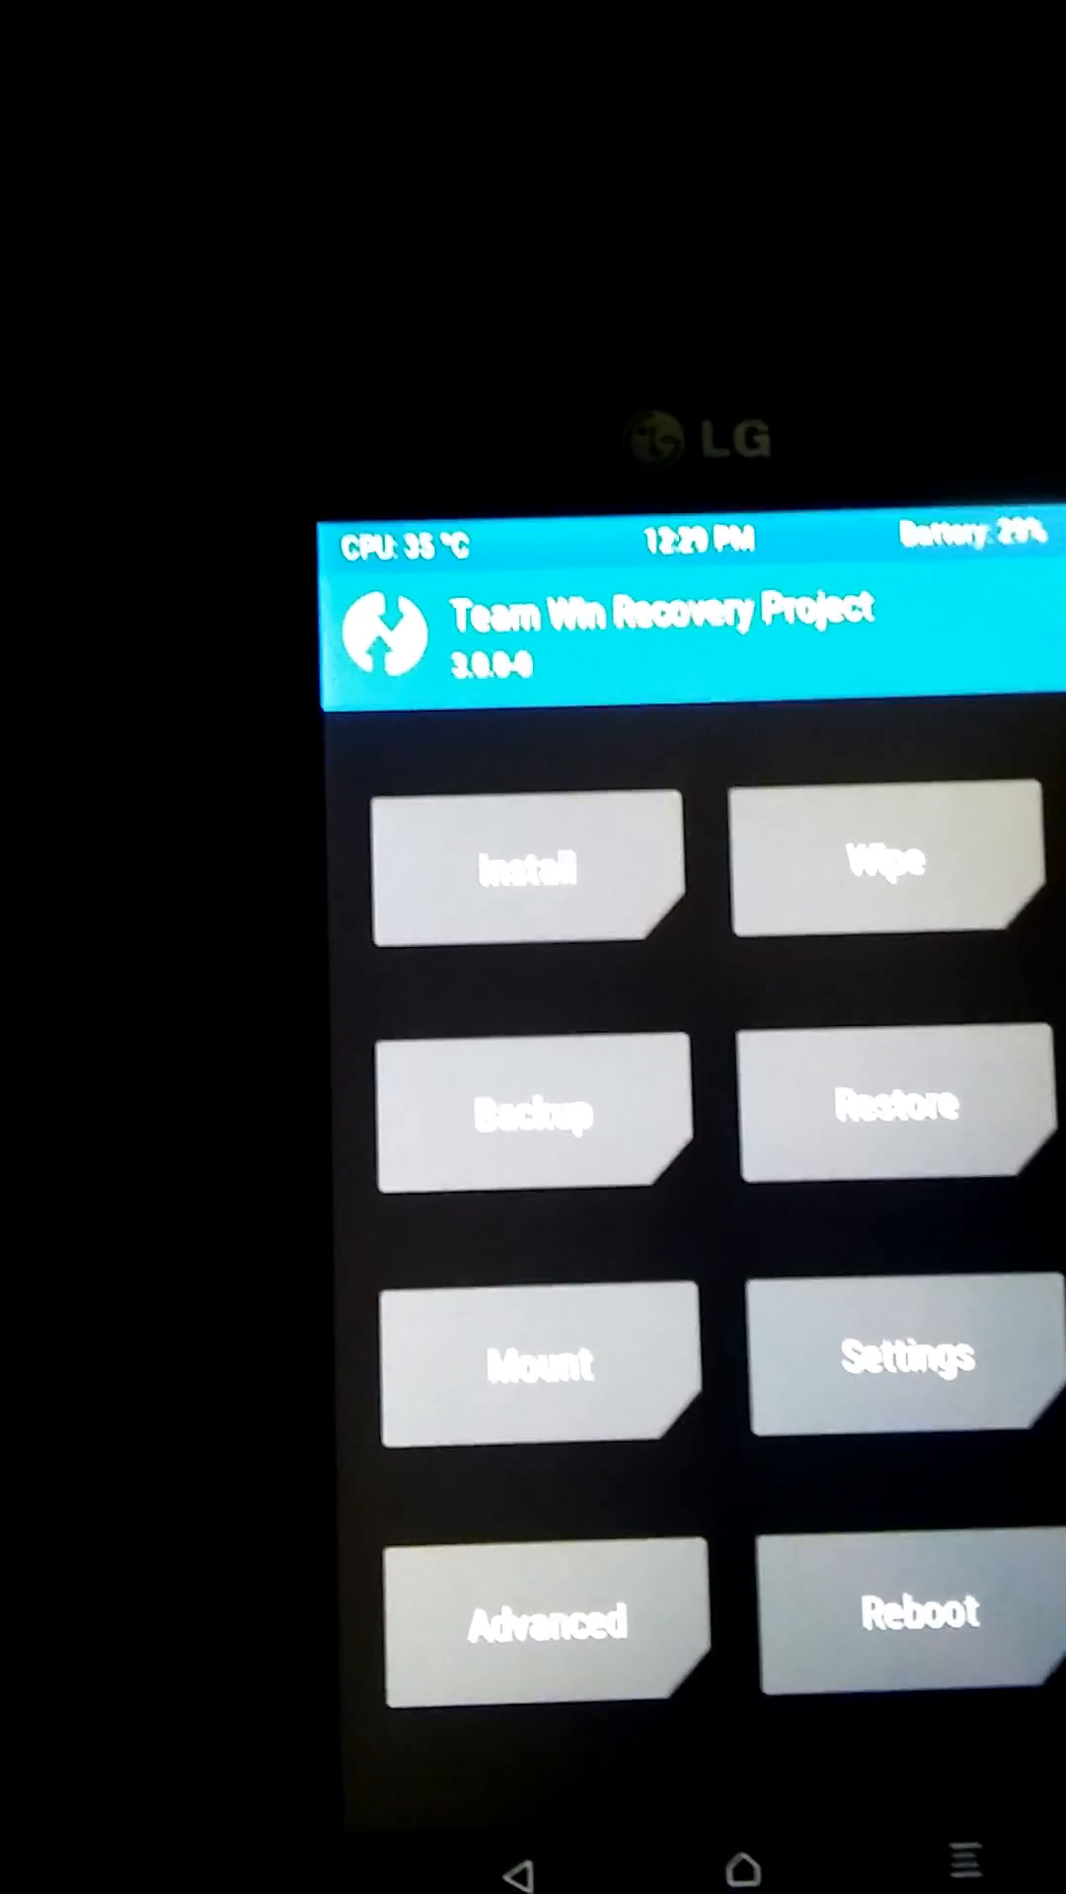